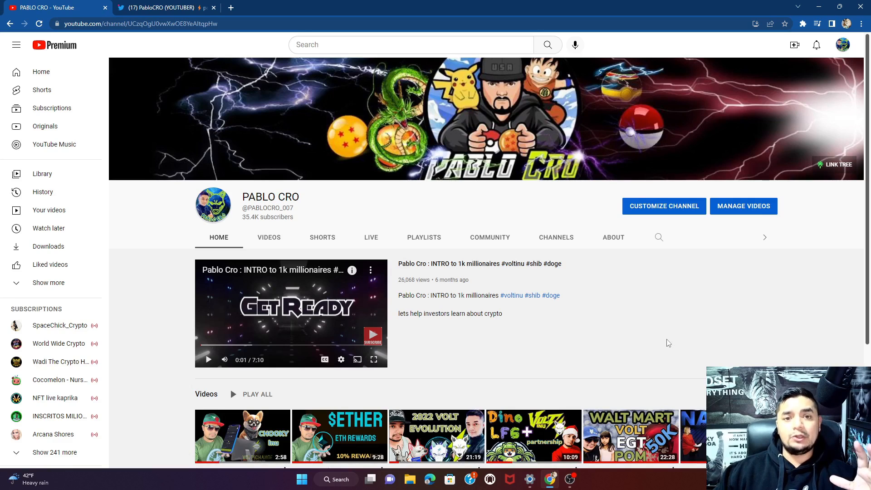
mouse_move(585, 379)
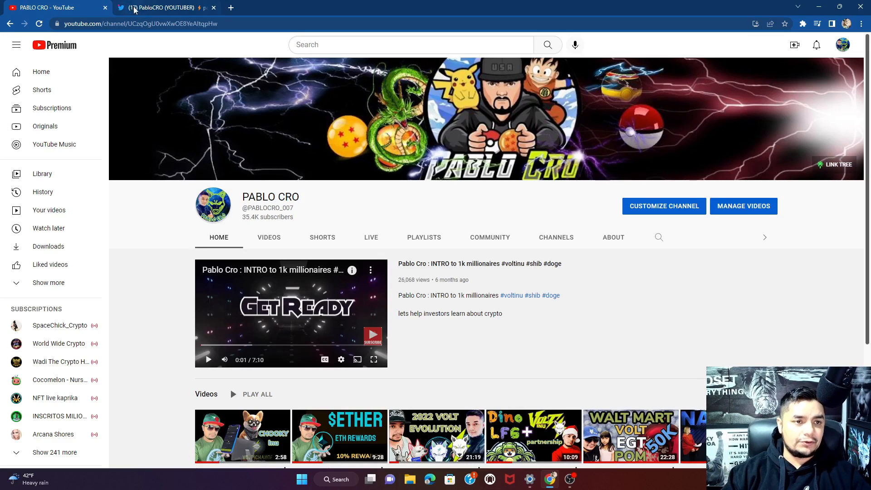
Step: Switch to the creator's Twitter profile and scroll past the pinned tutorial tweet to the Shibosu quote tweet
left_click(161, 7)
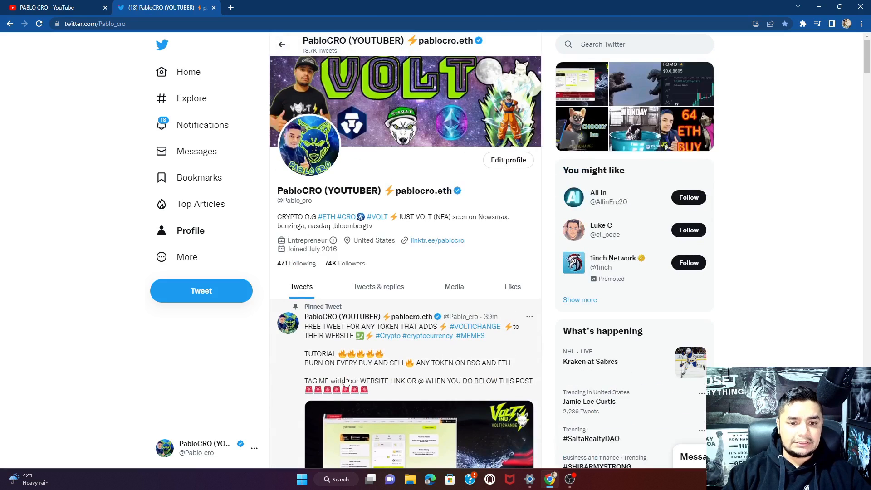
scroll("down", 3)
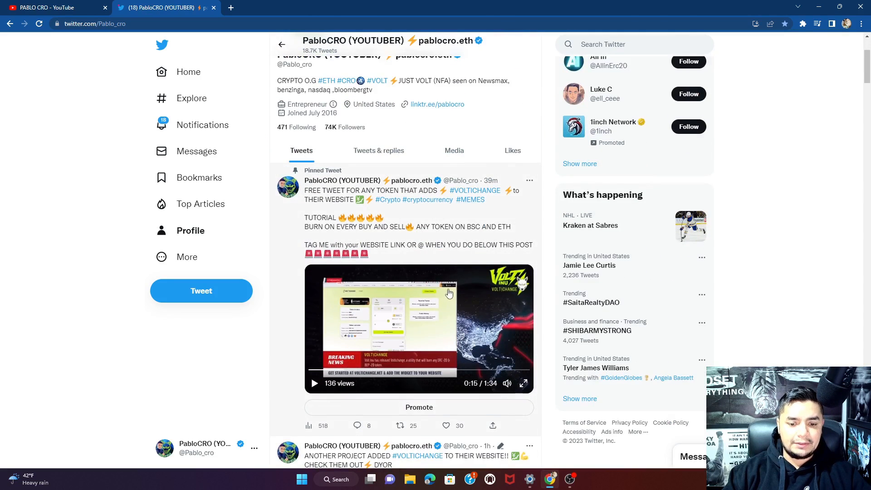
scroll("down", 3)
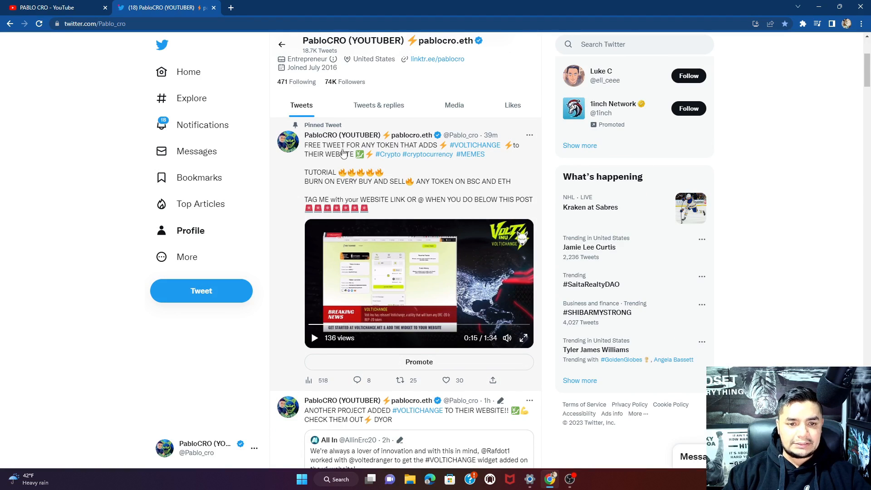
mouse_move(375, 220)
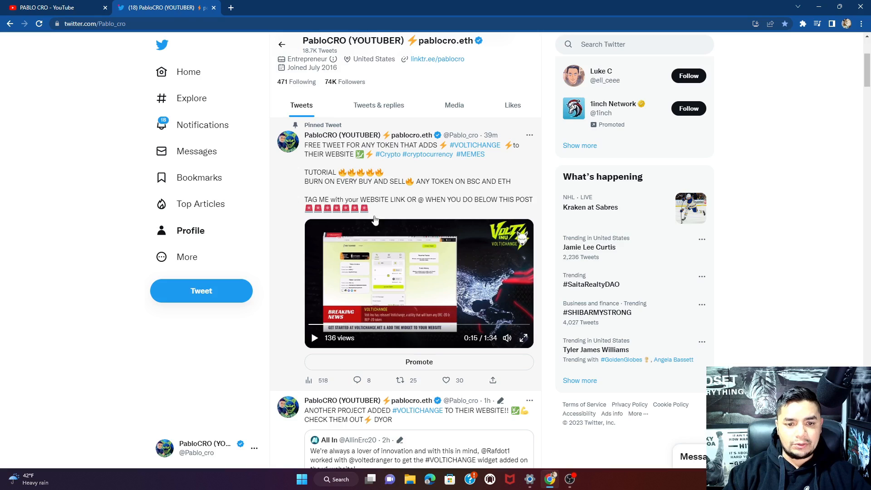
scroll("down", 3)
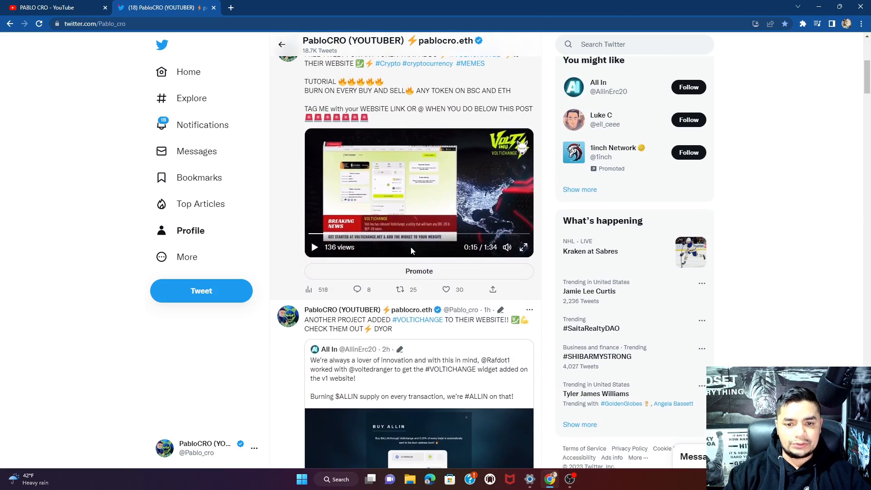
scroll("down", 3)
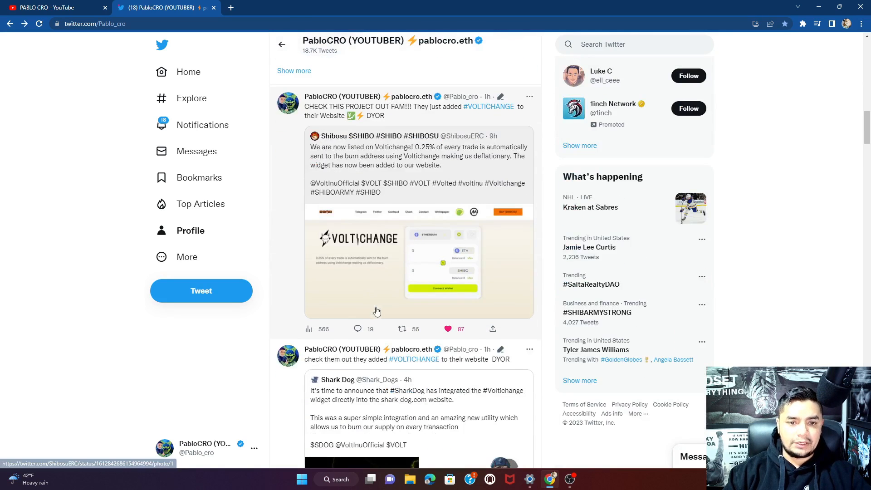
mouse_move(327, 143)
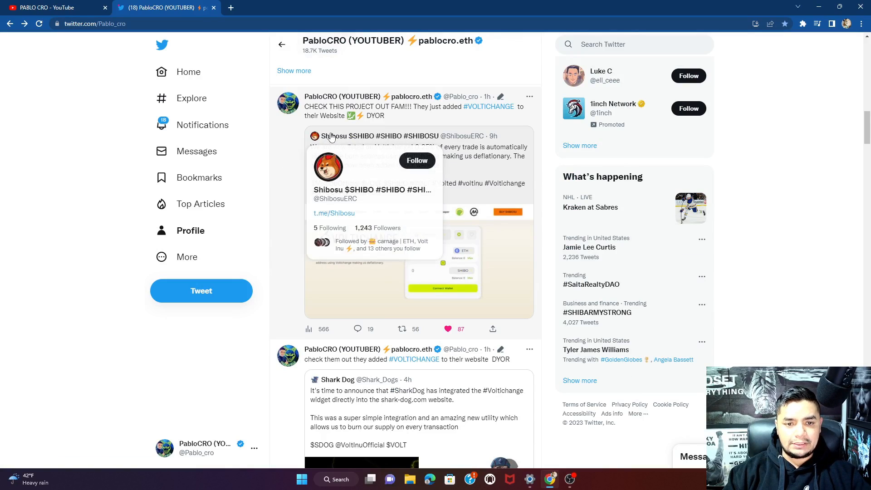
left_click(372, 148)
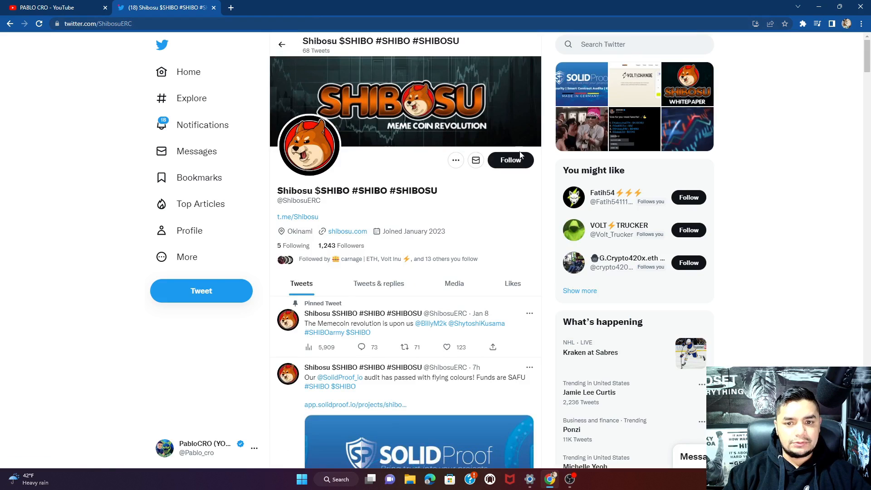
left_click(510, 160)
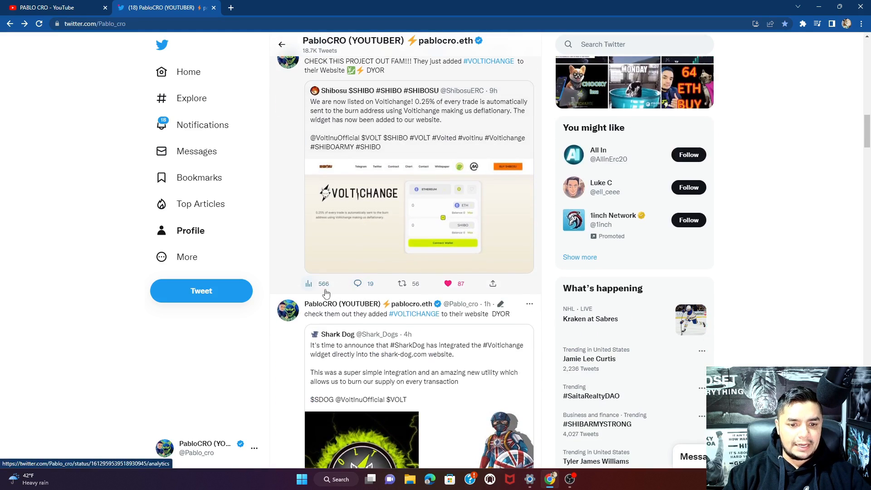
scroll("down", 3)
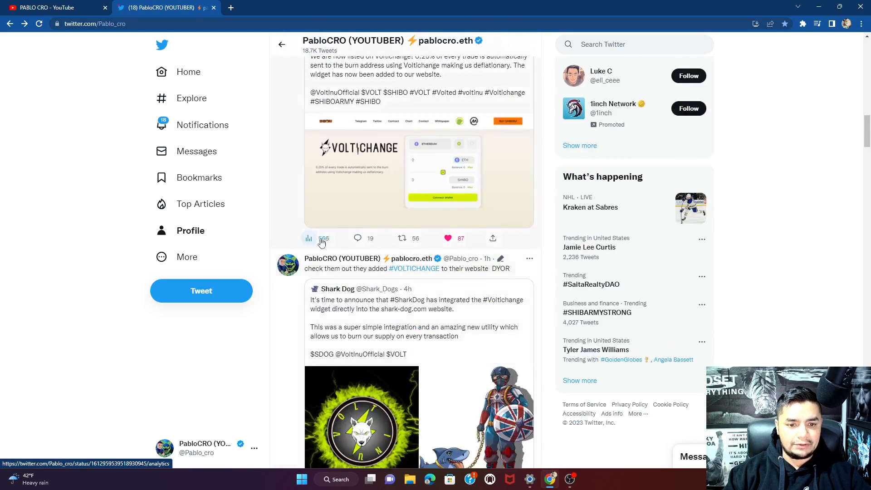
scroll("down", 3)
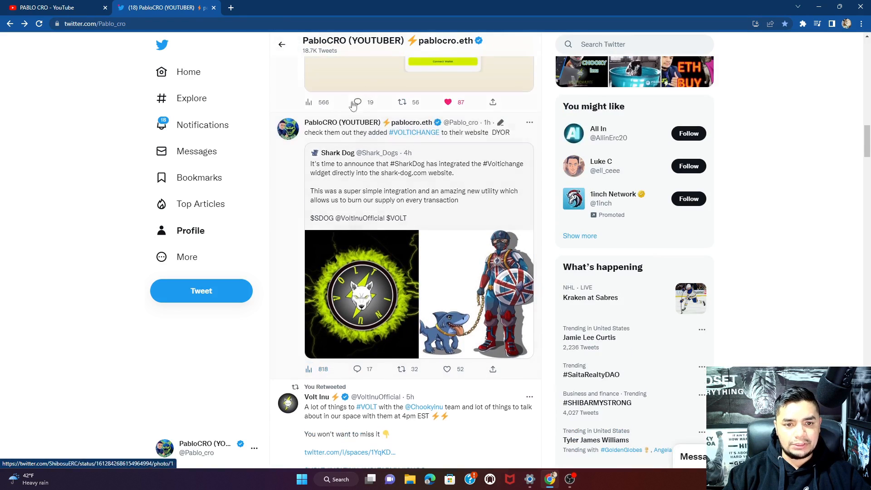
scroll("down", 3)
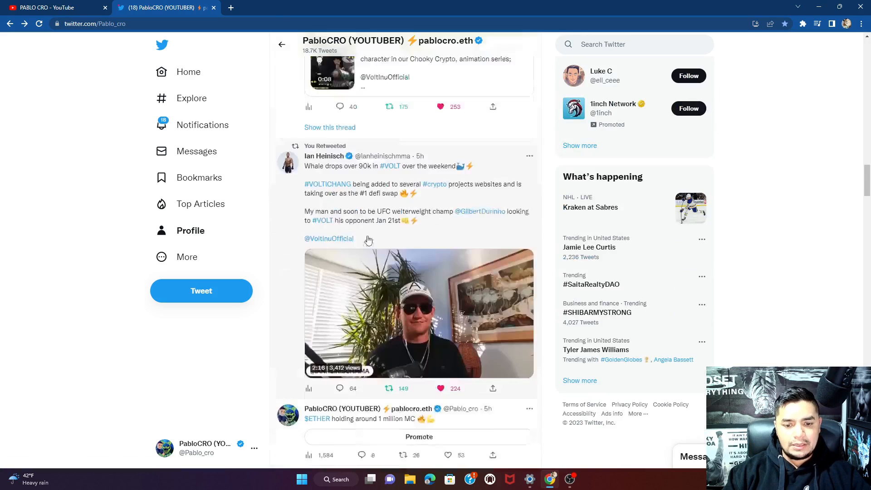
scroll("down", 3)
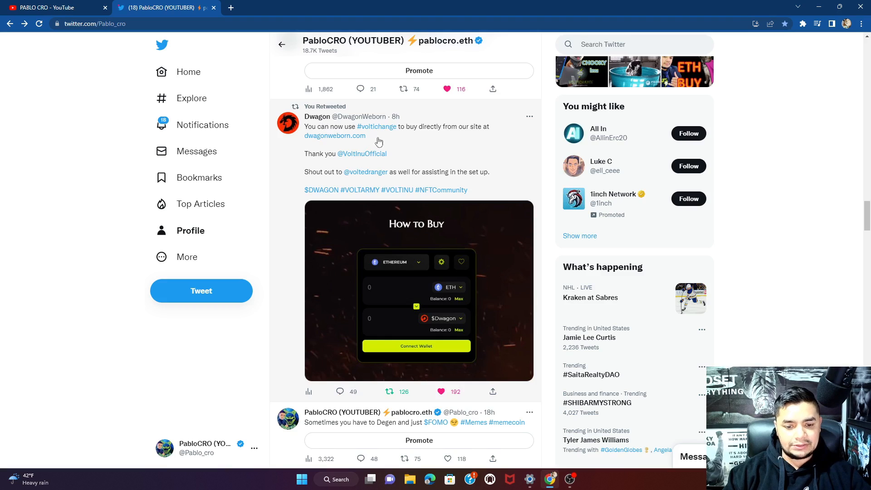
scroll("down", 3)
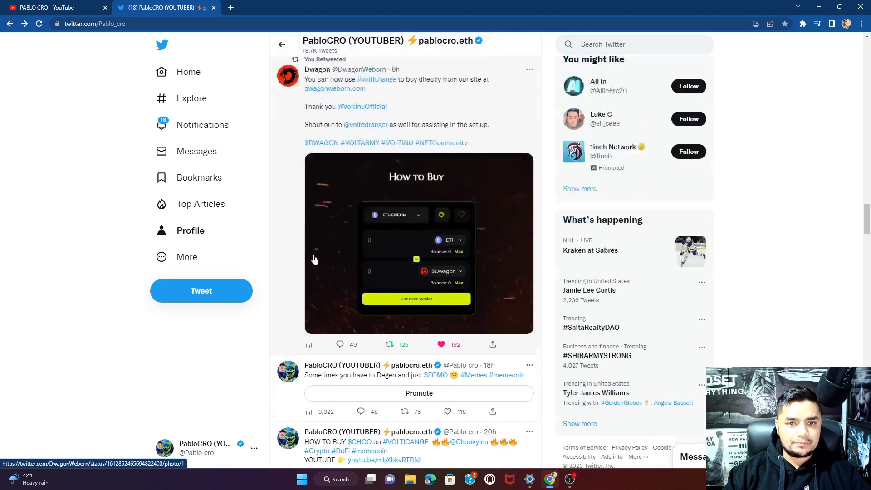
scroll("down", 3)
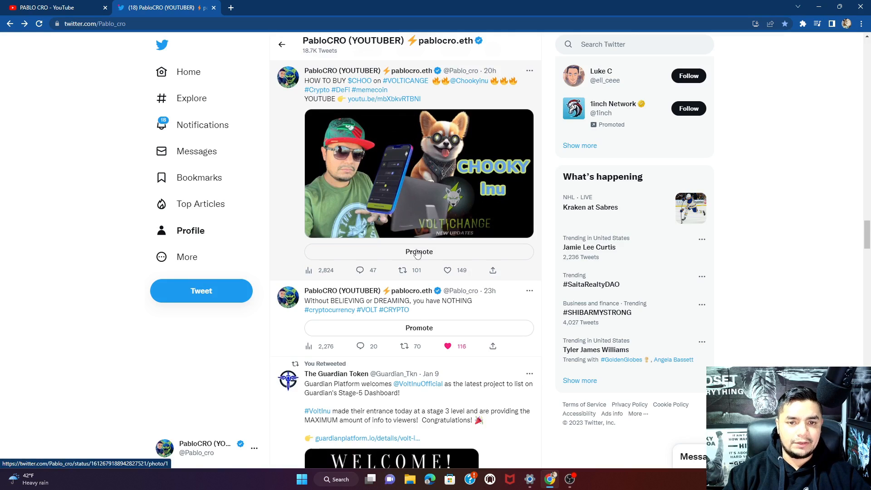
mouse_move(319, 278)
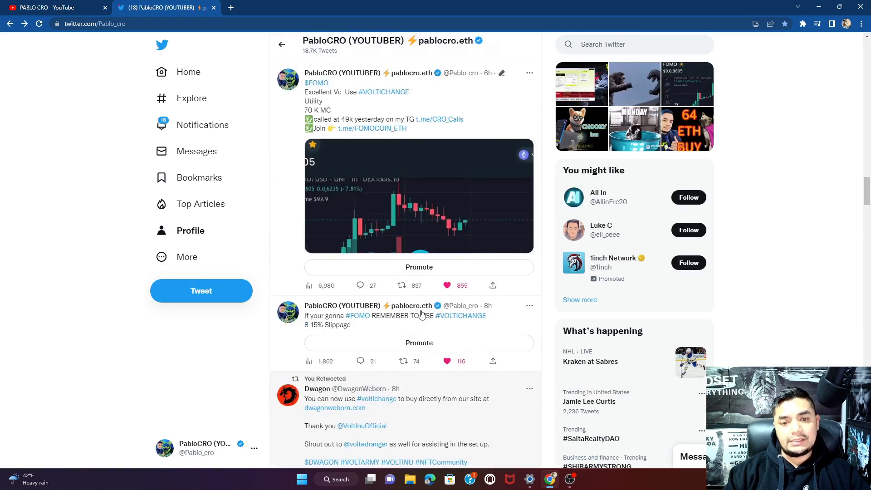
scroll("down", 3)
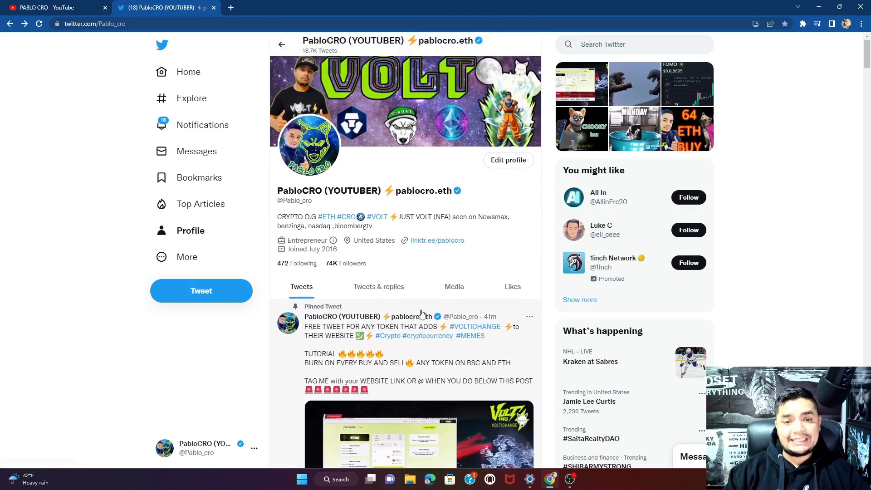
Step: Play the pinned tweet's VoltiChange tutorial video briefly, then pause it back at its start
scroll("down", 3)
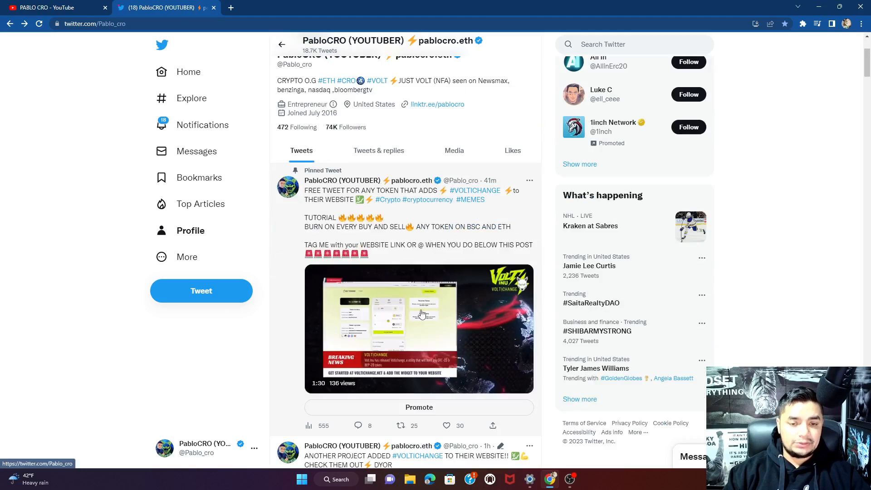
left_click(419, 327)
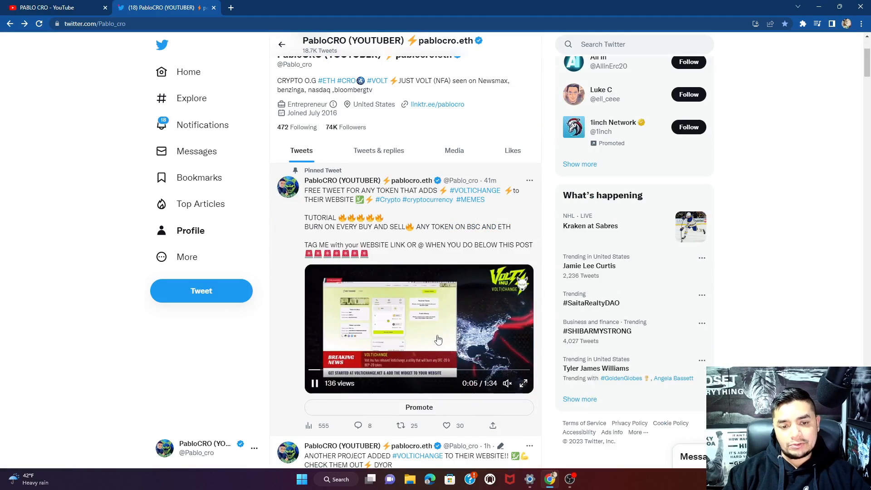
scroll("down", 3)
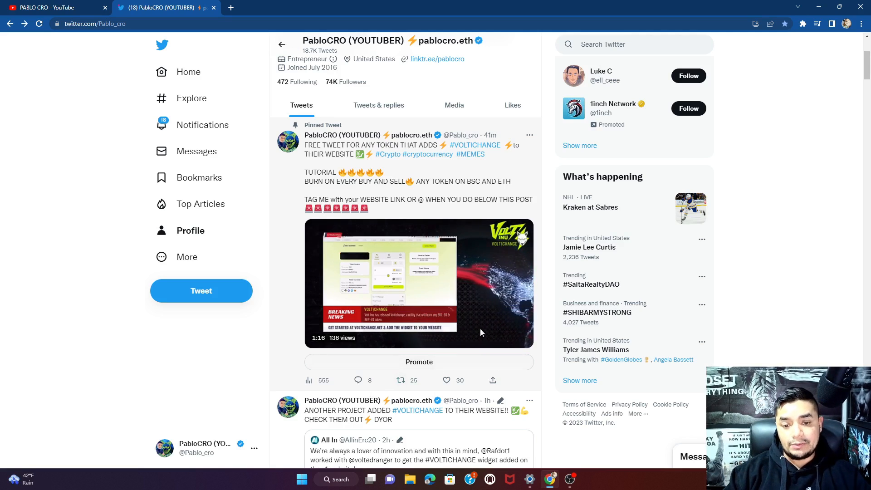
left_click(419, 283)
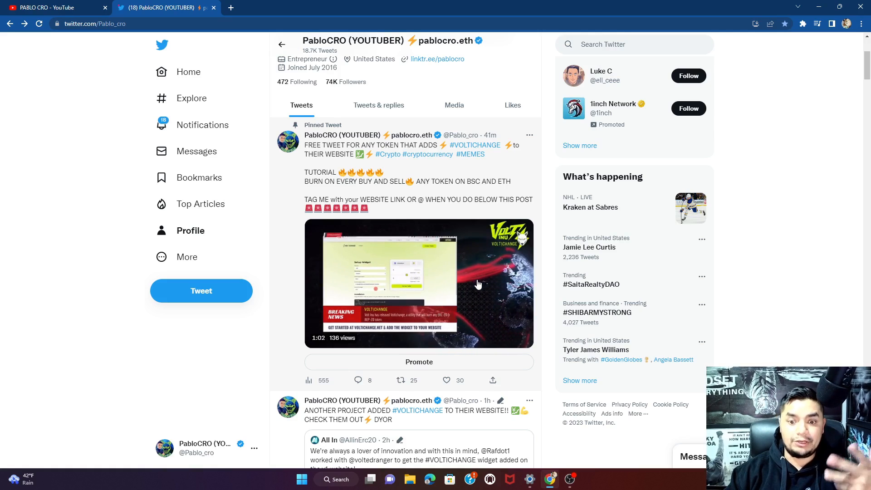
left_click(419, 282)
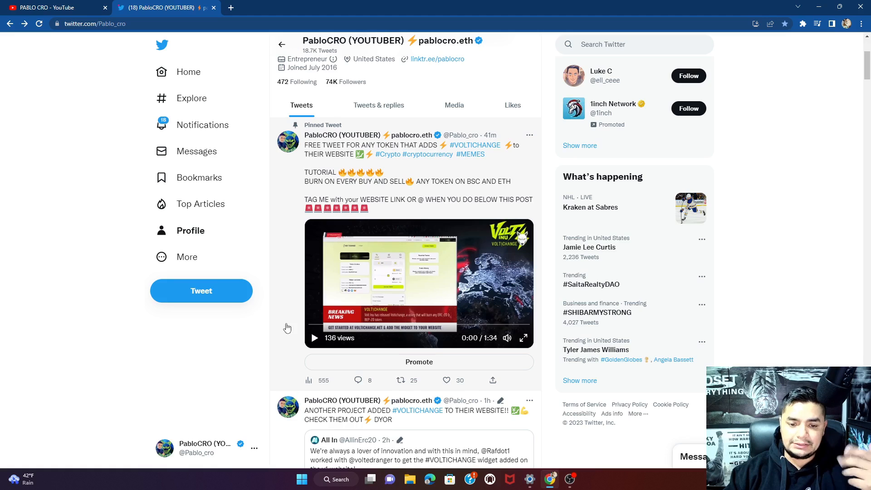
Step: Play the tutorial video full screen through the Setup Widget and installation code section
left_click(523, 338)
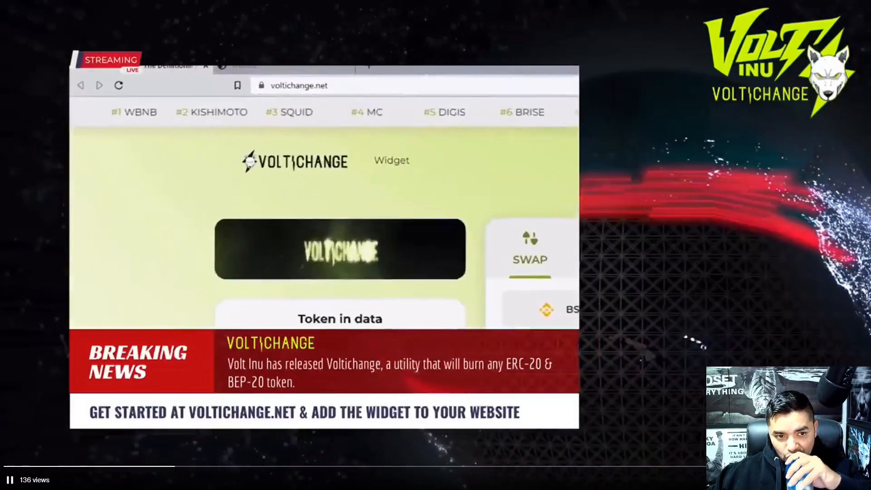
left_click(299, 86)
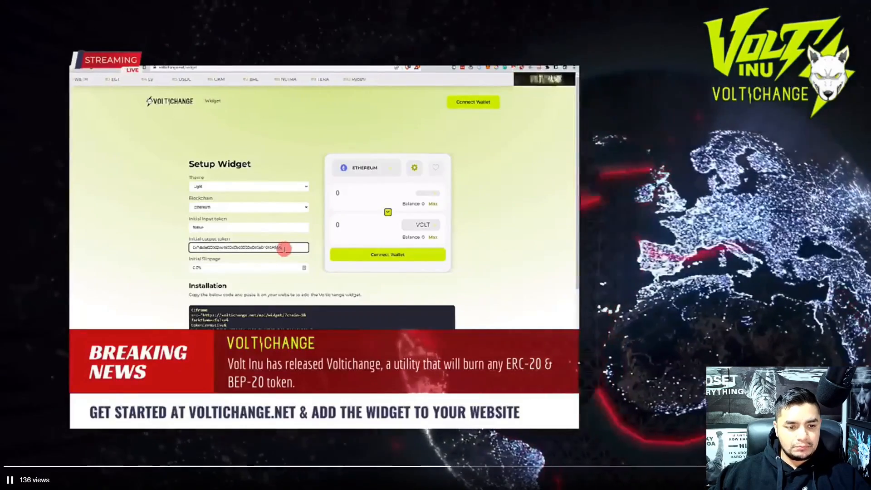
Step: Exit full-screen mode so the tutorial video sits paused at its start in the profile feed
scroll("down", 3)
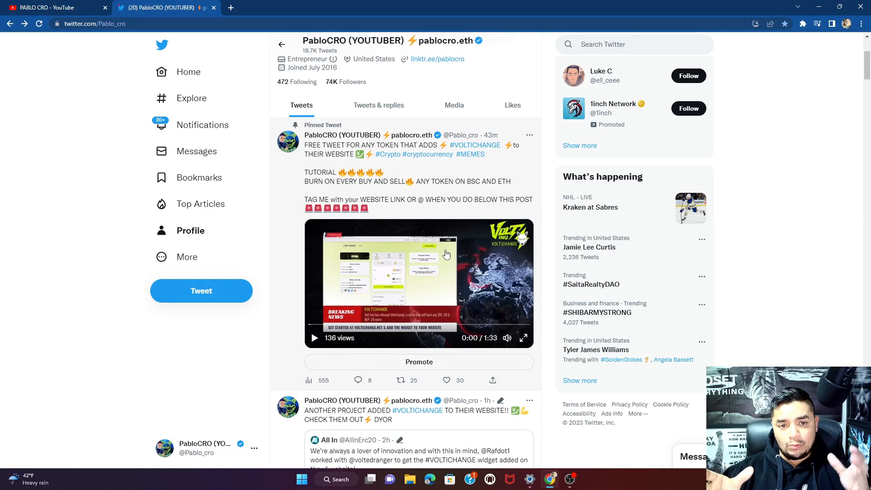
Step: Follow a project tweet's link to the VoltiChange swap page showing ETH to VOLT token data
left_click(446, 380)
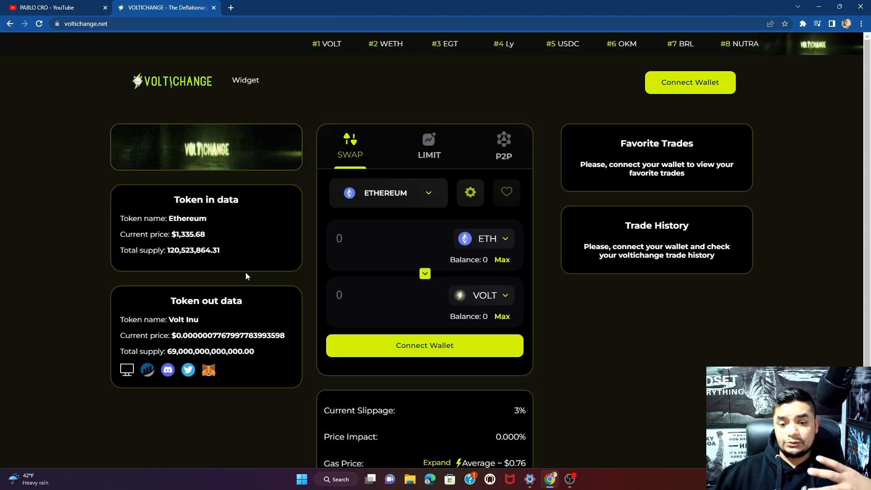
Step: Make Shiba Inu the input token, highlight its total supply, and visit the official Shiba Token website
left_click(388, 192)
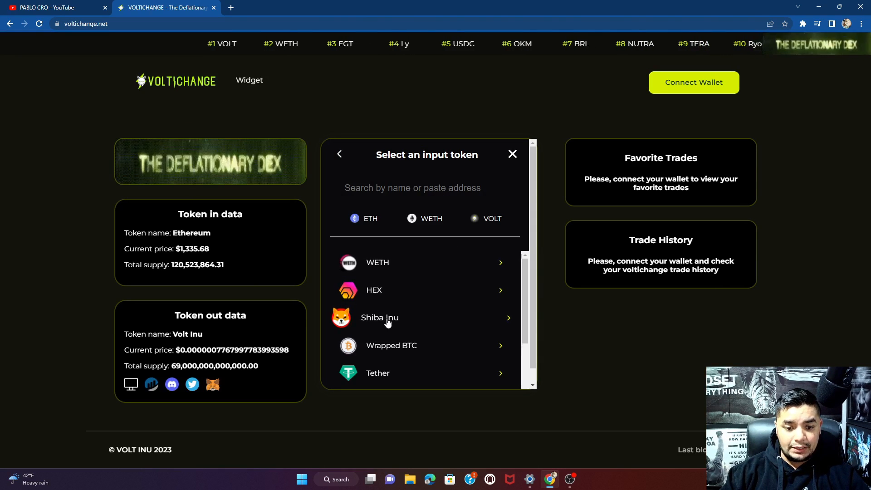
left_click(379, 317)
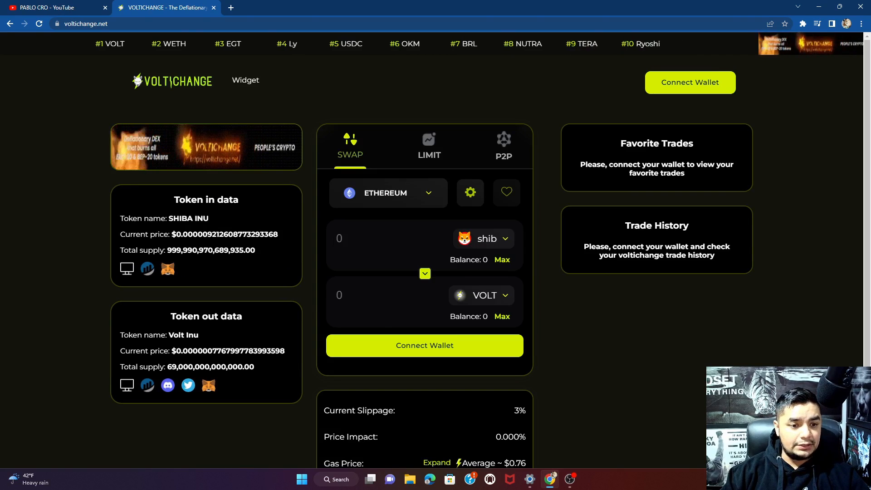
left_click_drag(121, 218, 178, 234)
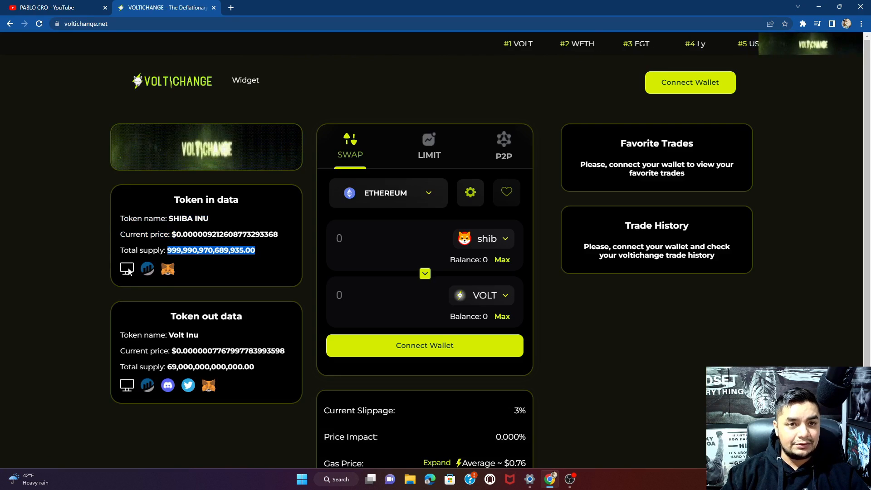
left_click(126, 269)
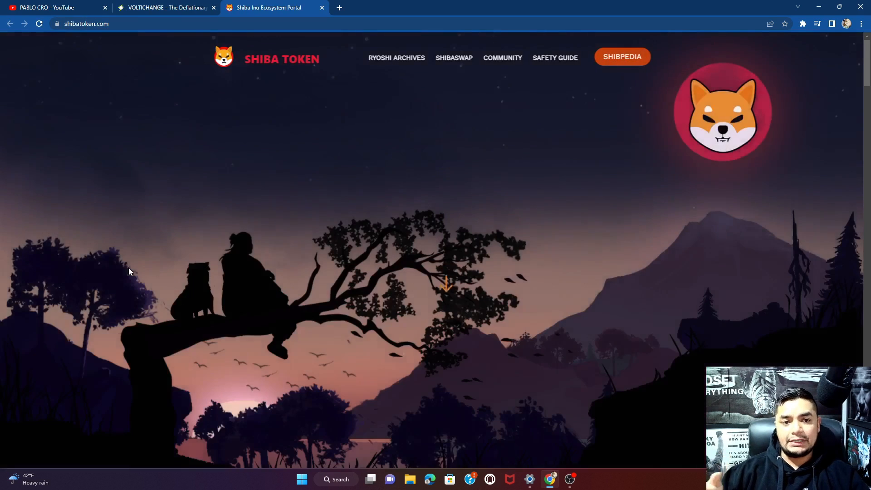
Step: Leave the Shiba Token tab and return to the creator's YouTube channel home page
left_click(165, 7)
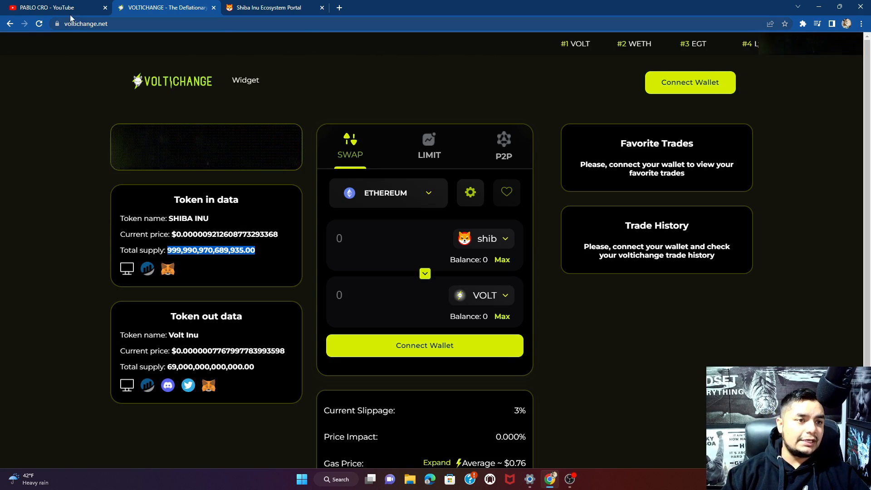
left_click(53, 7)
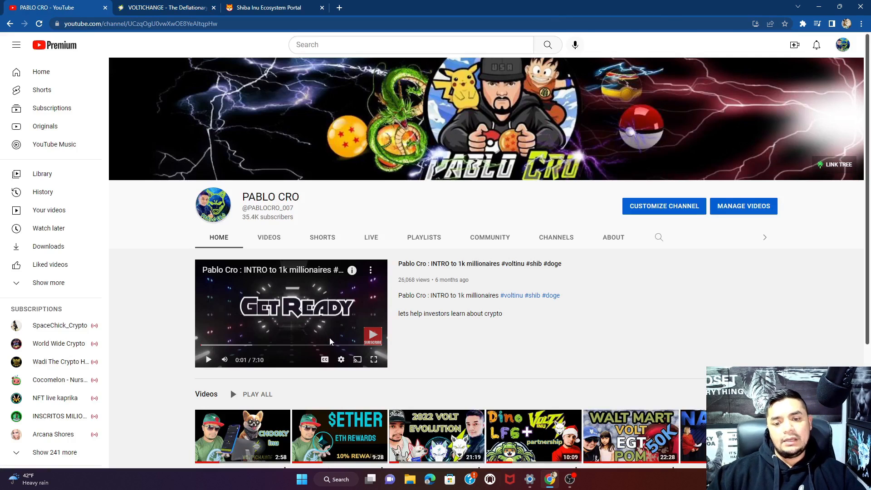
mouse_move(386, 379)
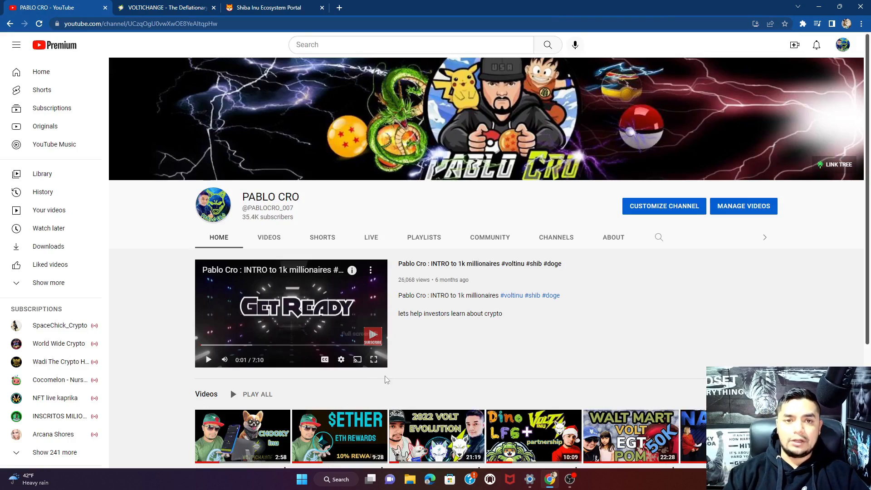